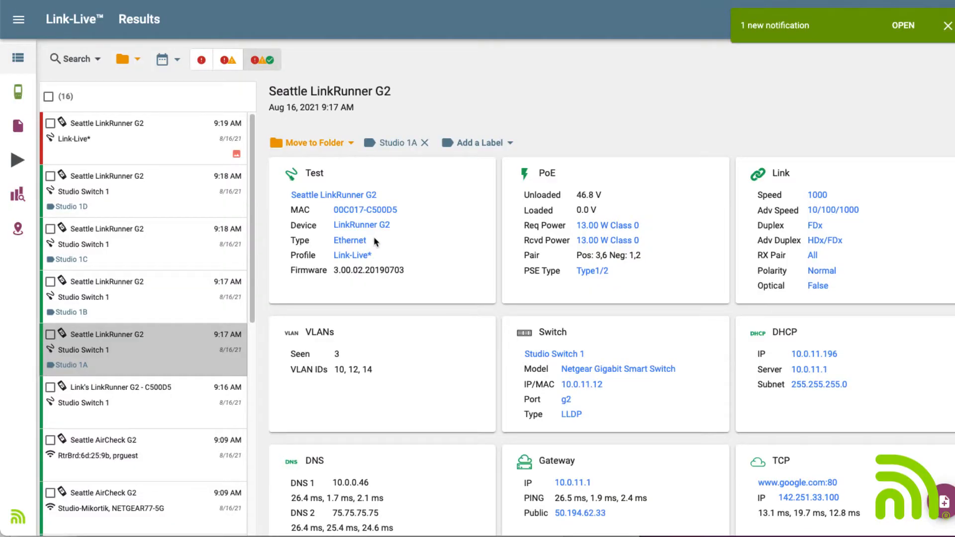
Step: Filter results by the Seattle LinkRunner G2 unit and port g2, then drop the unit filter
click(334, 195)
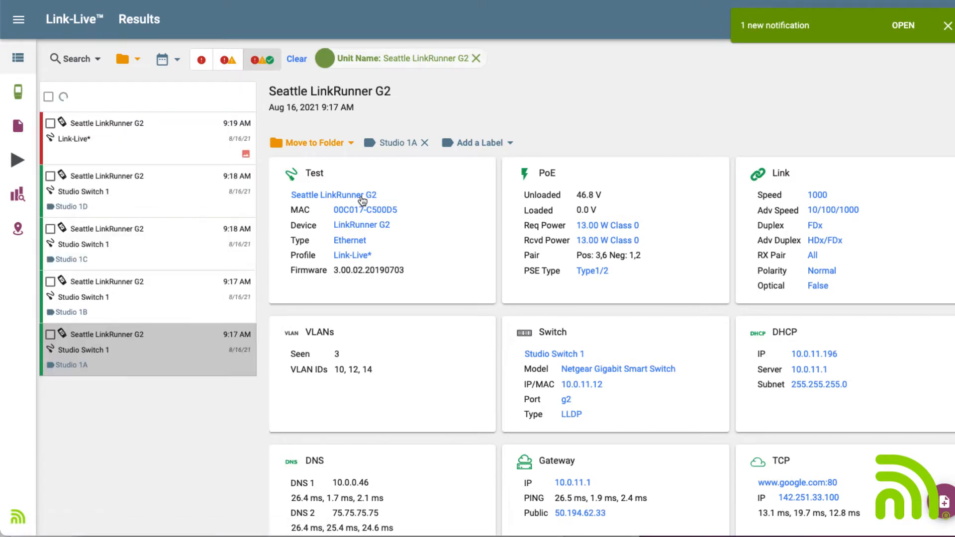
mouse_move(573, 405)
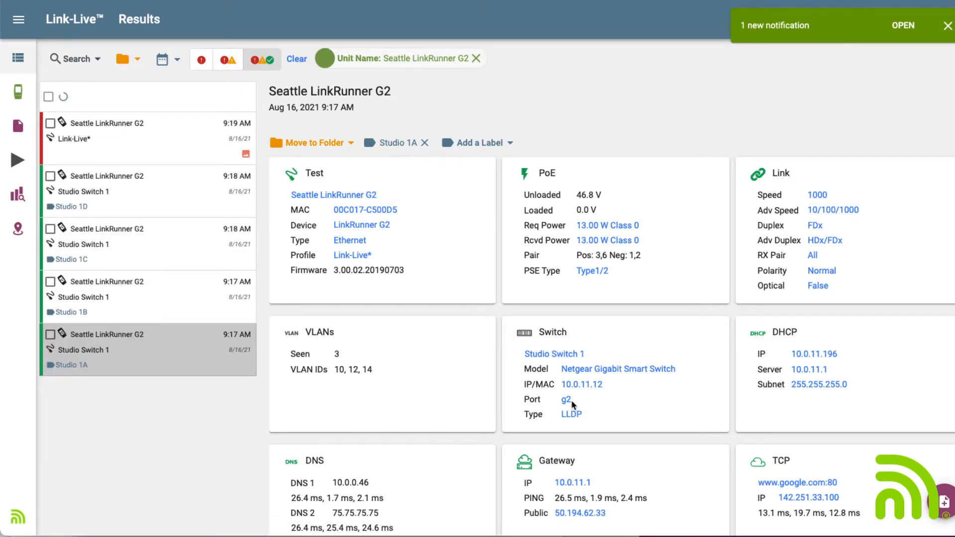
click(565, 401)
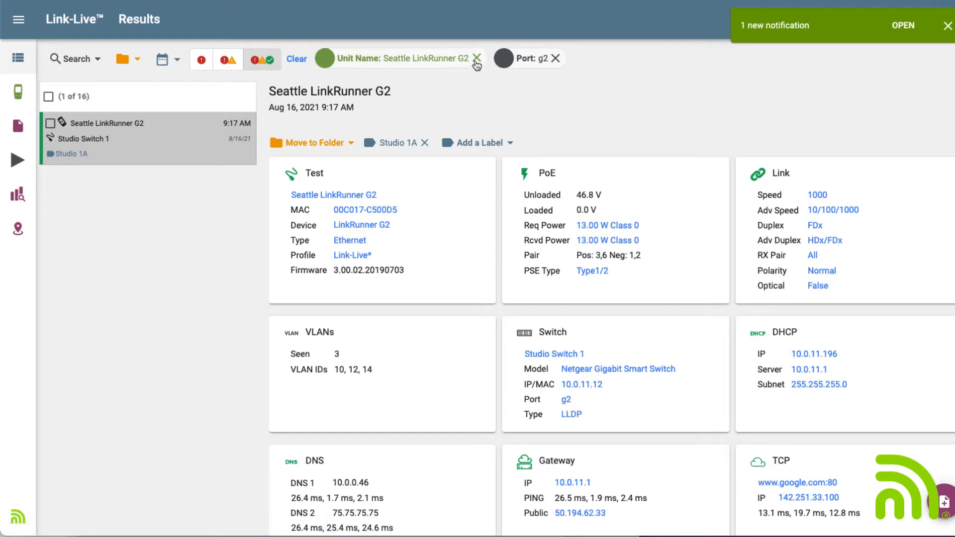
click(477, 58)
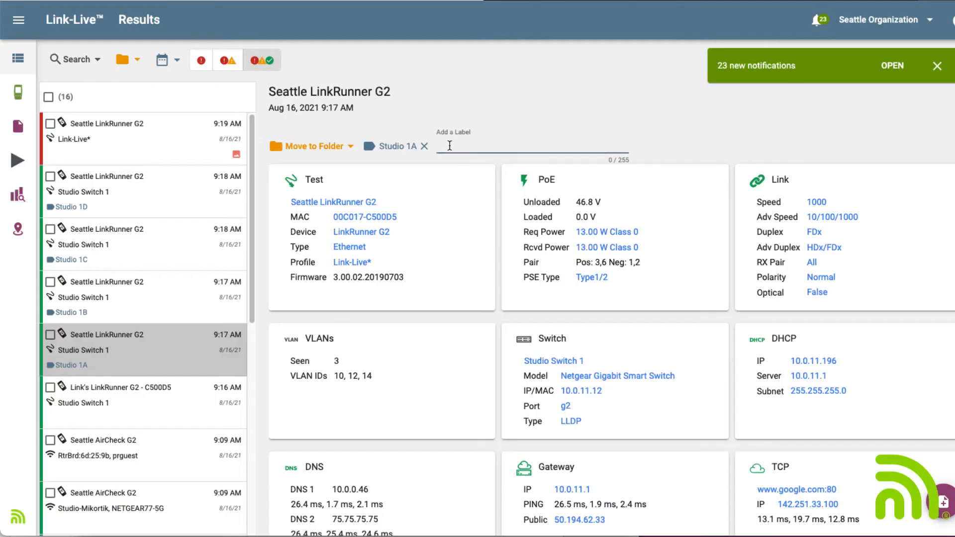
Step: Label the Studio 1A result 'Laser Printer' and open that result
text(Laser Prin)
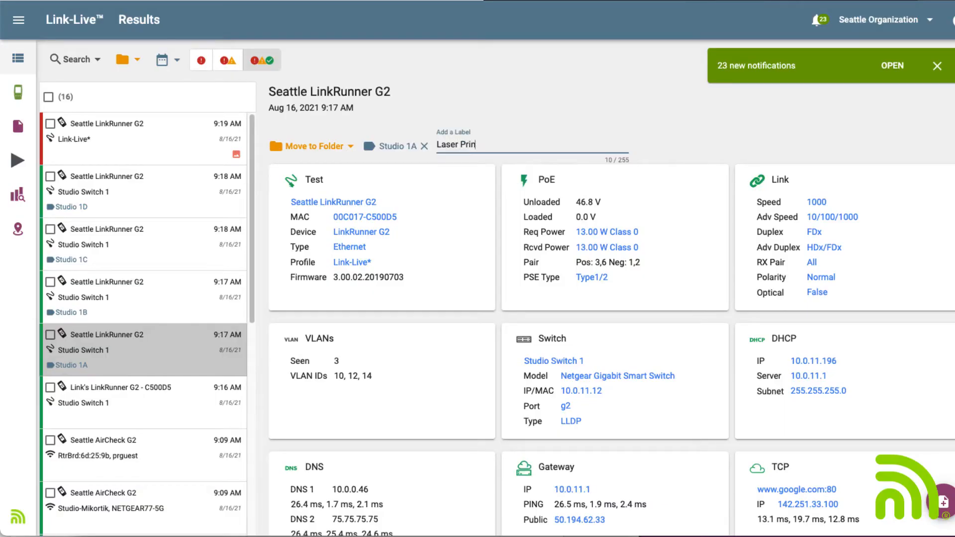
key(Enter)
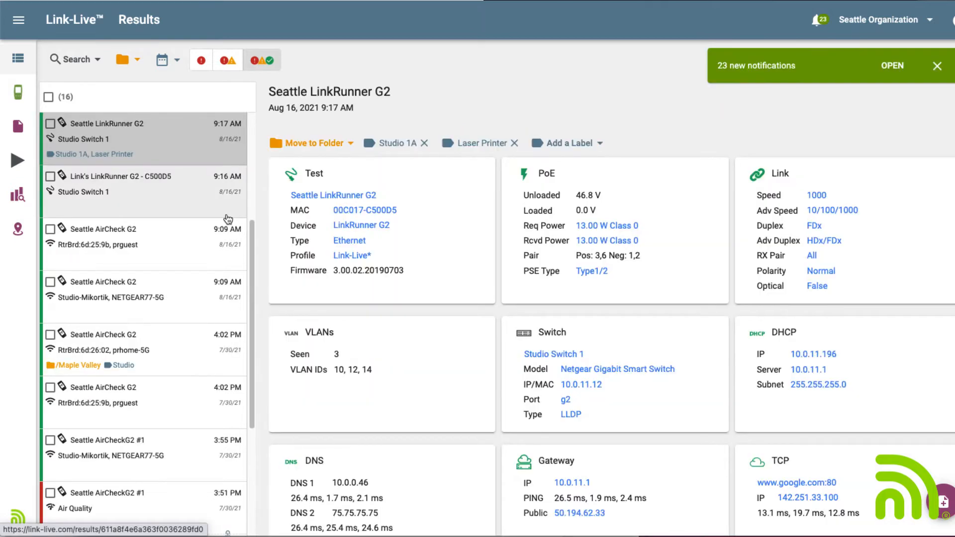
mouse_move(213, 214)
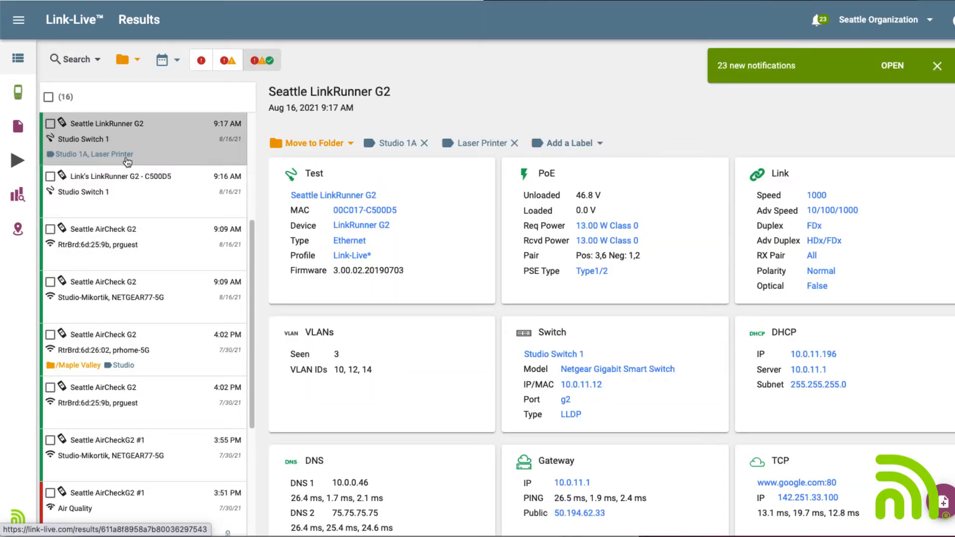
click(510, 143)
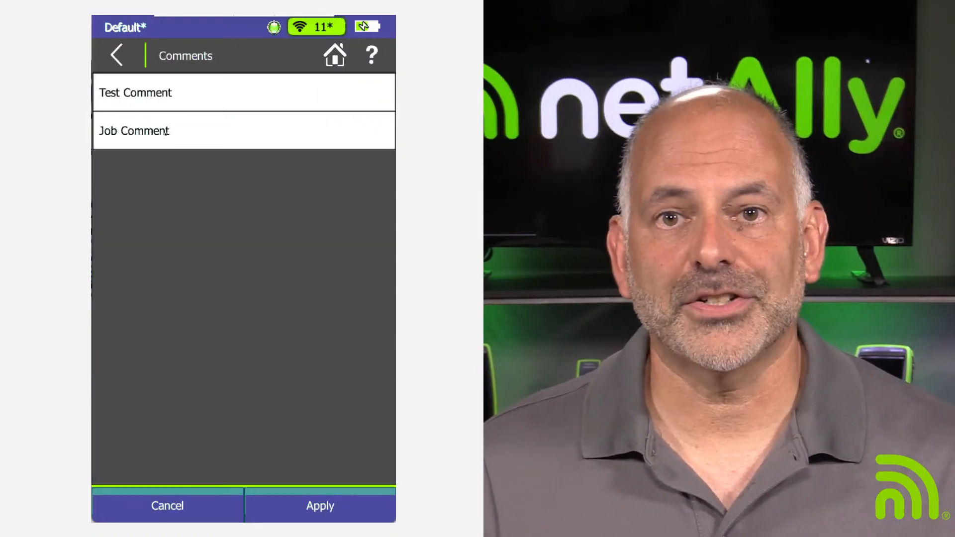
Step: Enter '/Tukwila/' as the tester's job comment
click(134, 131)
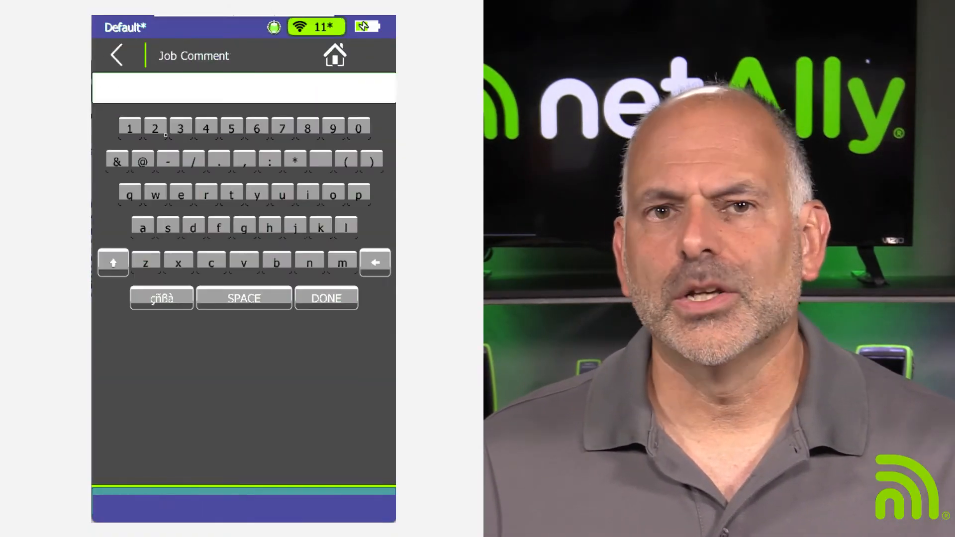
click(243, 159)
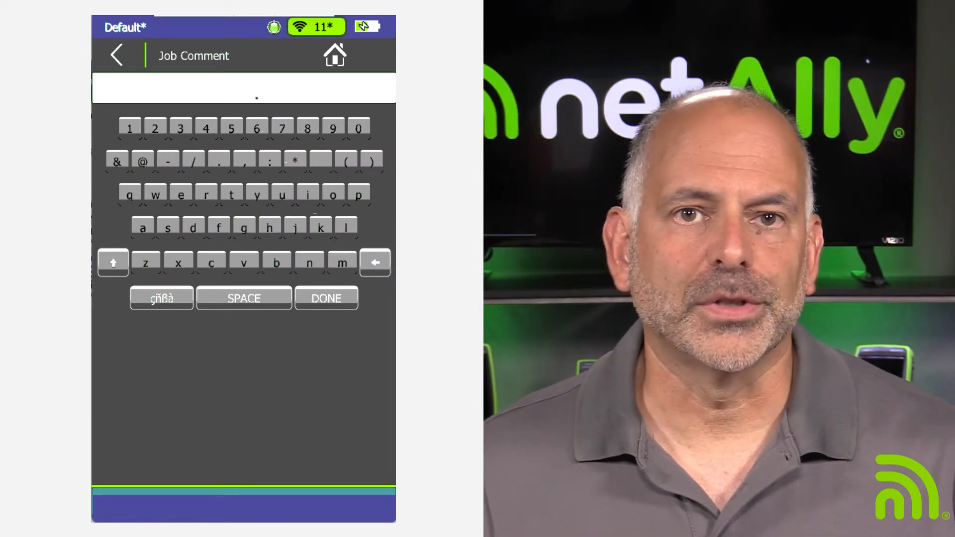
click(193, 161)
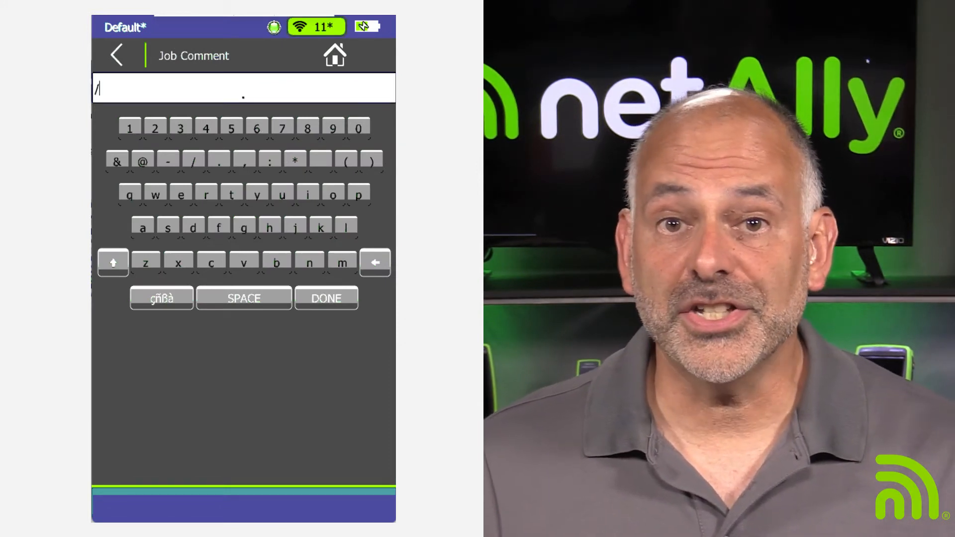
text(Tukwi)
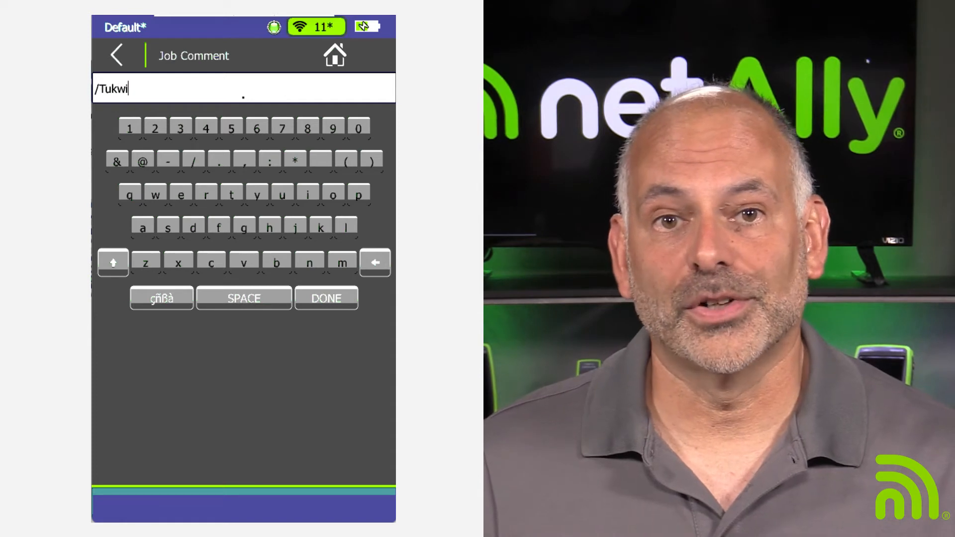
text(la/)
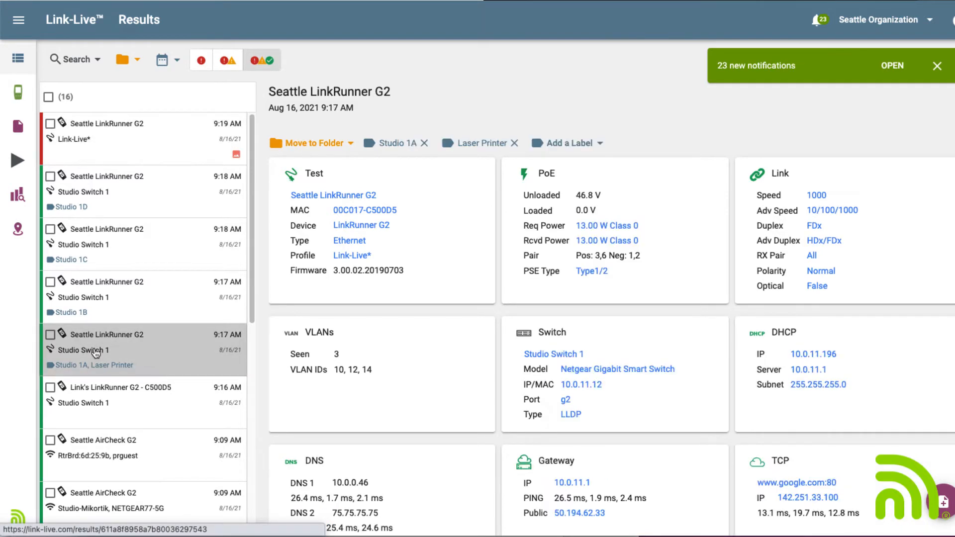
Step: Move the Studio 1A result into the /Maple Valley Office folder
click(310, 143)
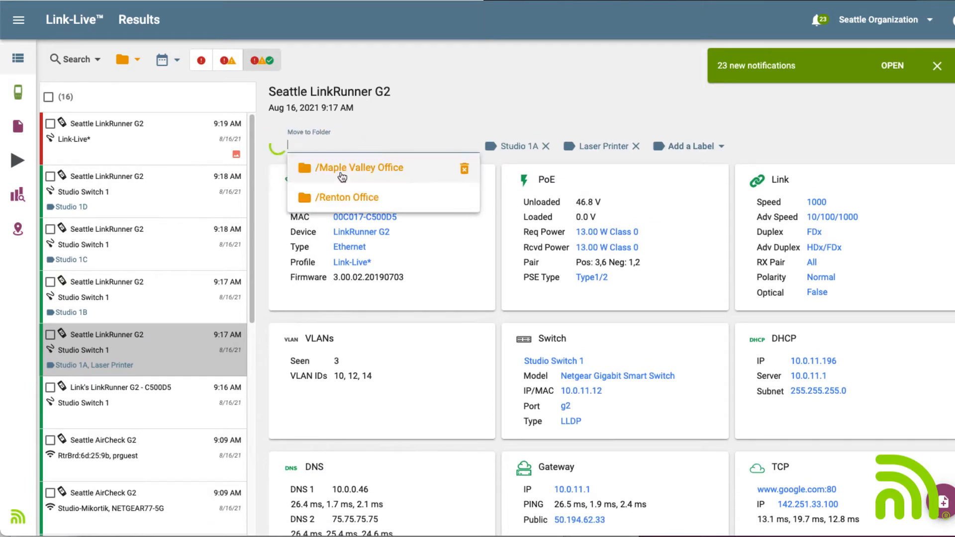
click(360, 167)
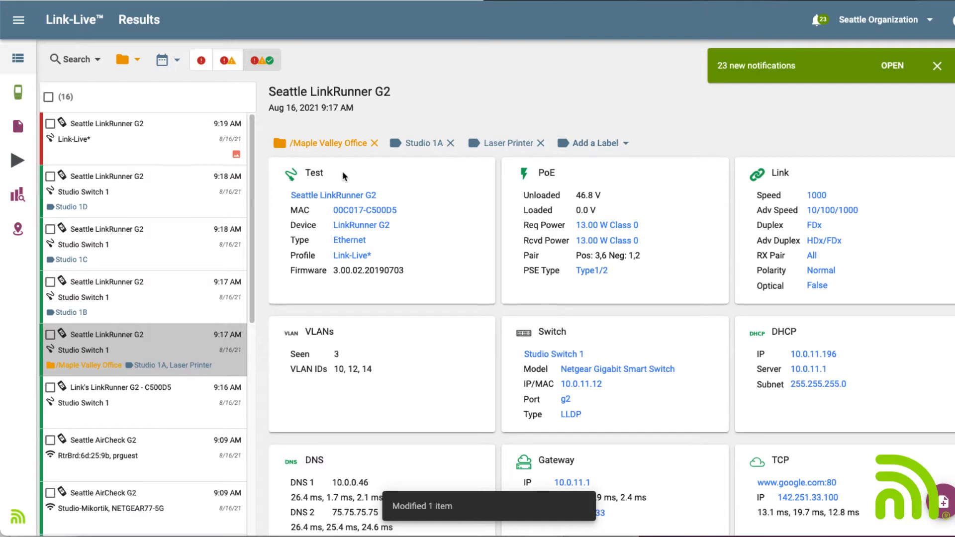
click(328, 143)
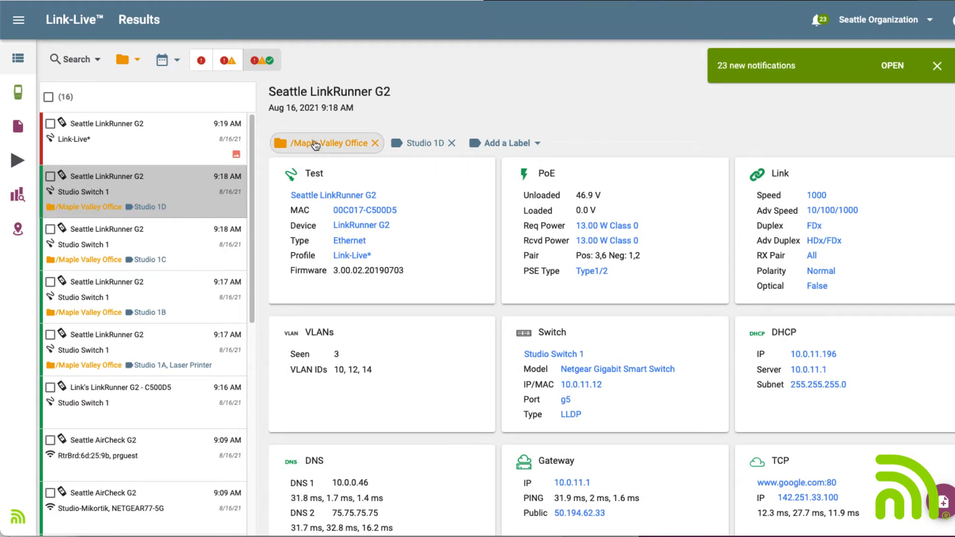
Step: Filter results to the /Maple Valley Office folder, then switch to the Apps catalogue
click(327, 143)
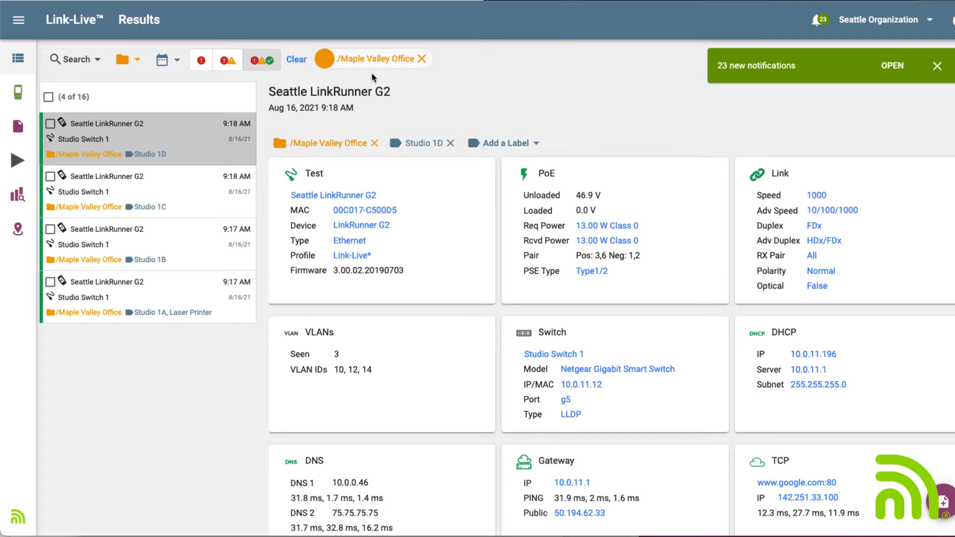
click(18, 160)
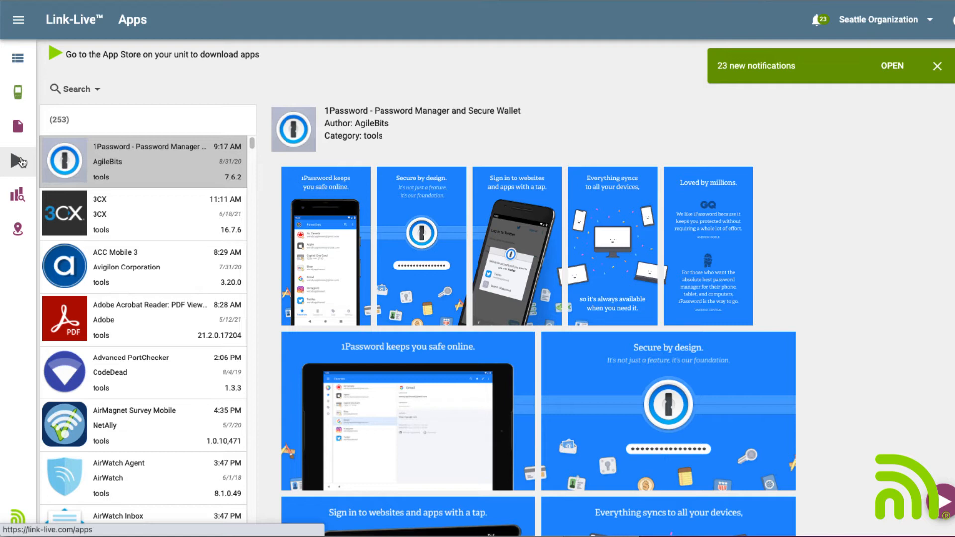
Step: Search the app catalogue for 'epson'
click(76, 89)
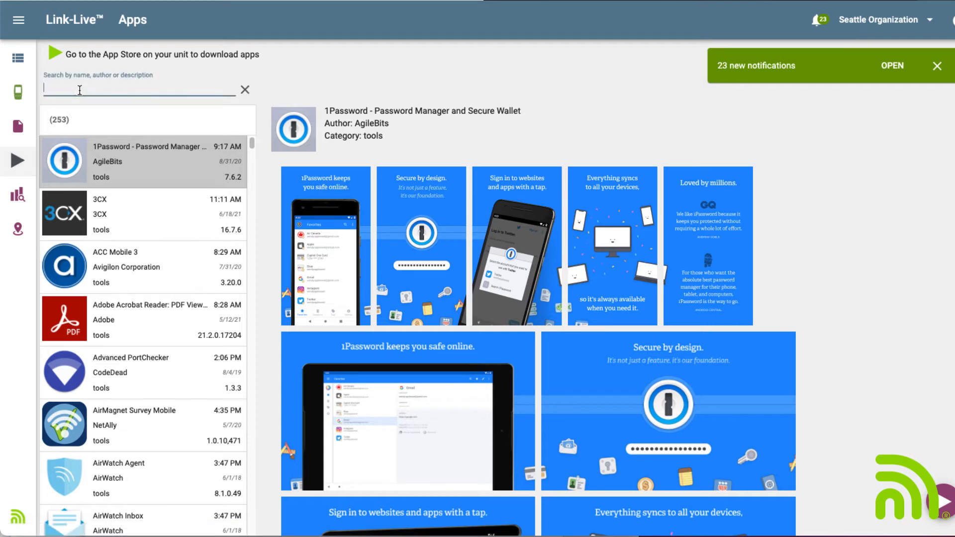
text(epson)
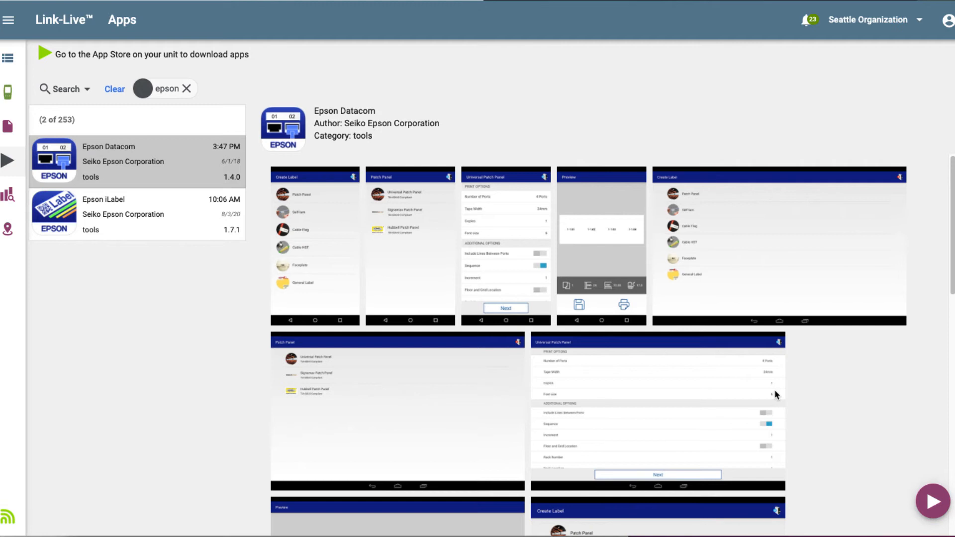
mouse_move(925, 437)
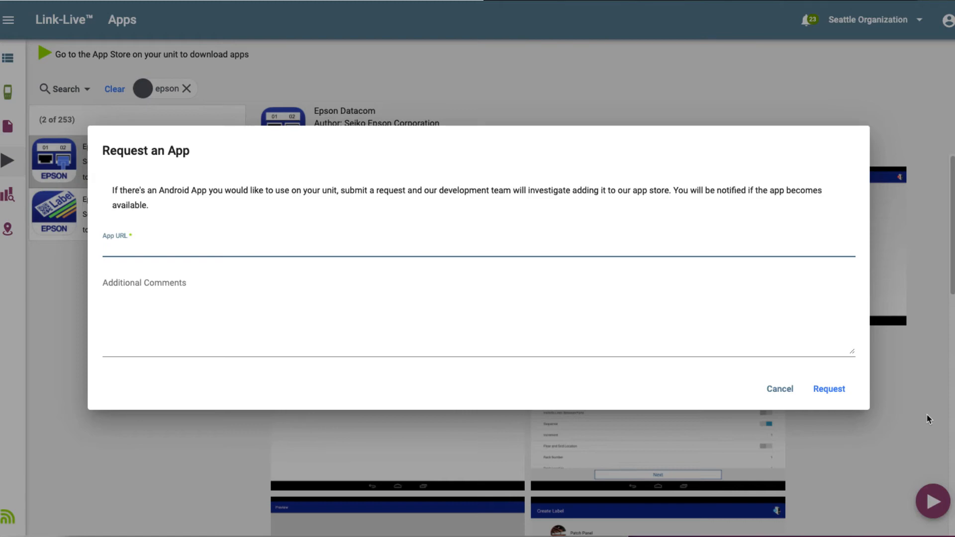
click(779, 388)
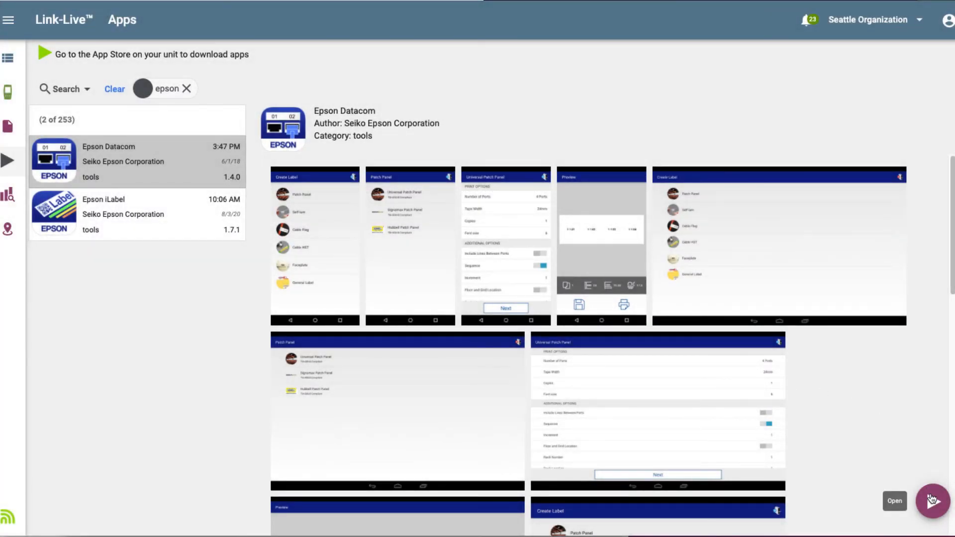
Step: Open the Upload an App form from the floating action button
click(933, 501)
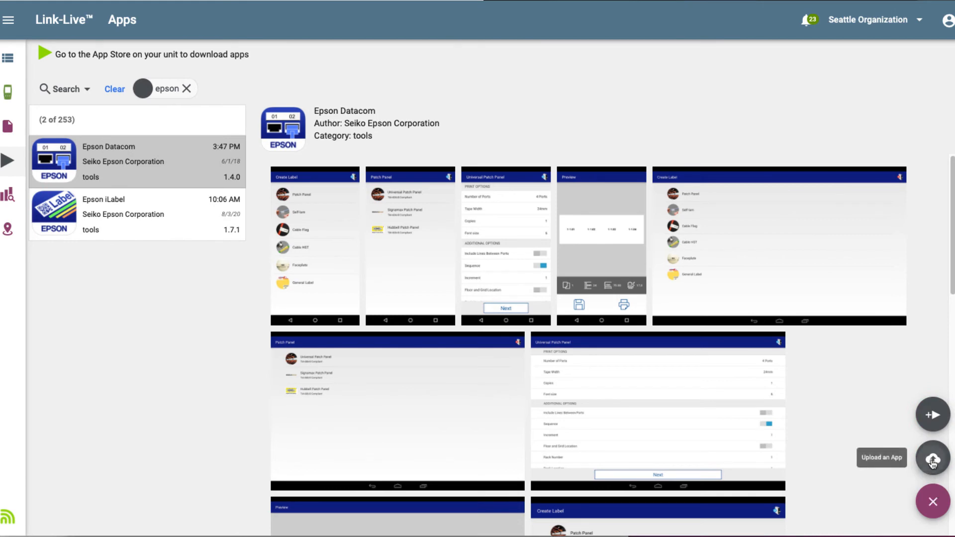
click(933, 458)
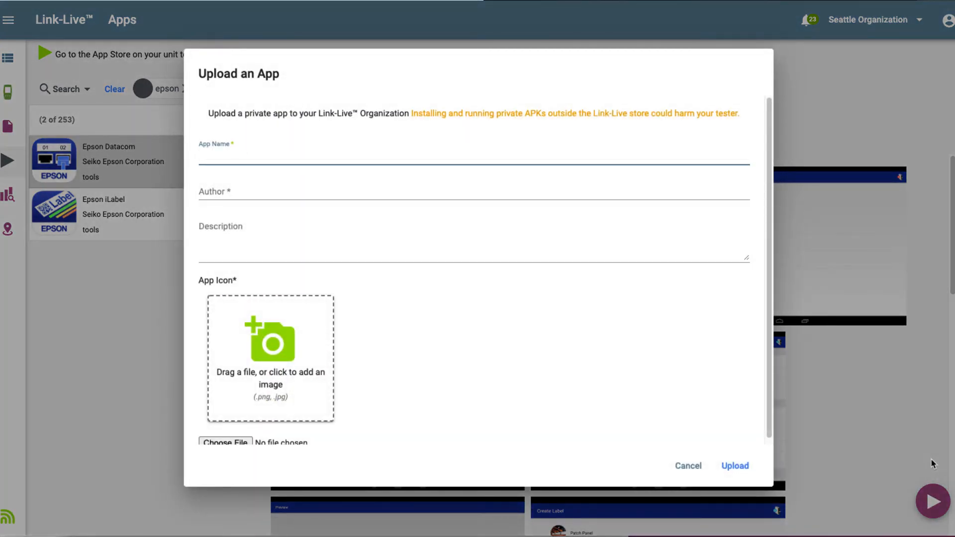